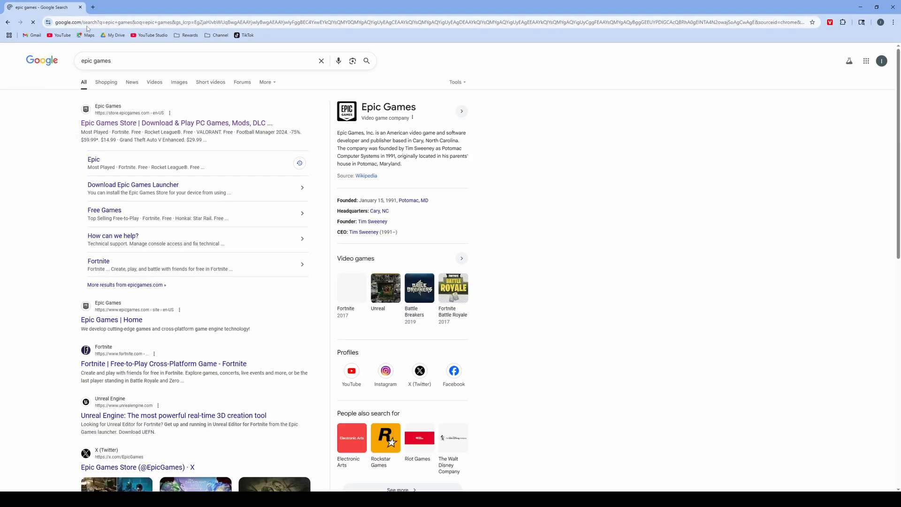
Go to the Epic Games Store site from the Google 'epic games' search results
click(177, 123)
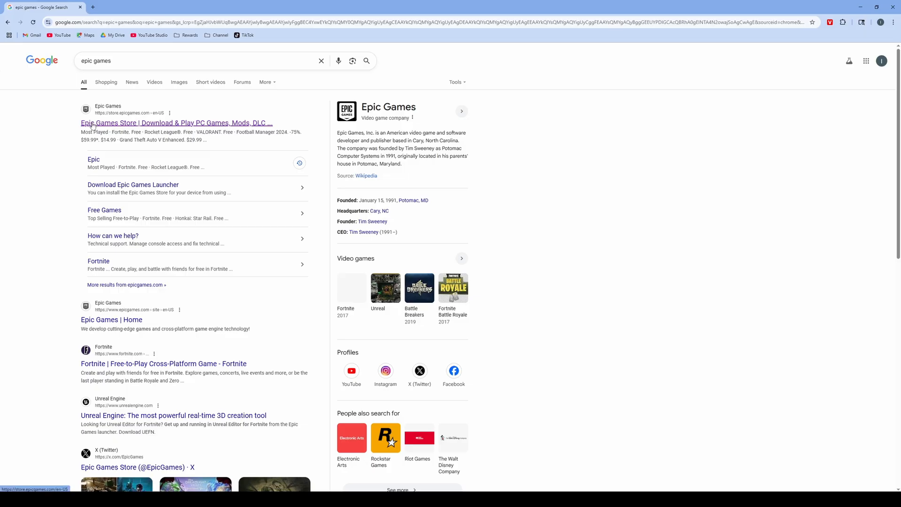
click(176, 123)
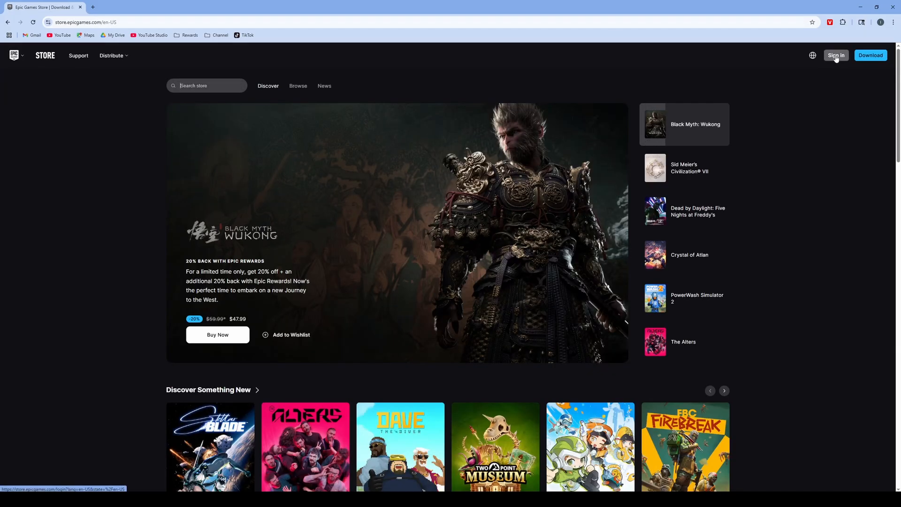
Sign in with Google and confirm 'Yes, continue' on the matching Epic account
click(835, 56)
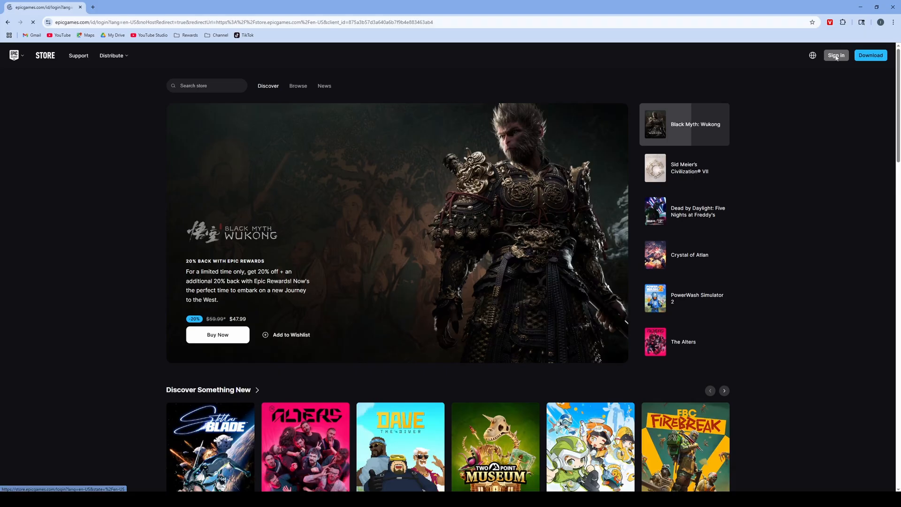
click(834, 56)
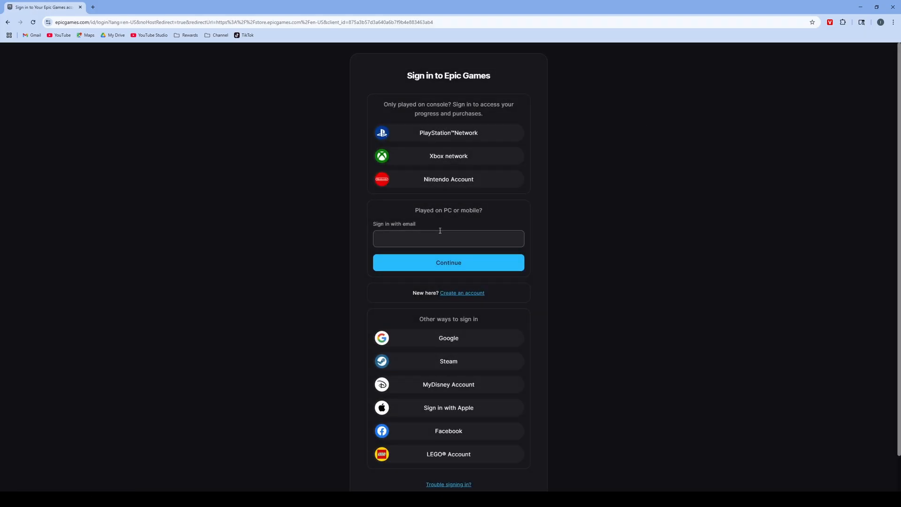
click(447, 338)
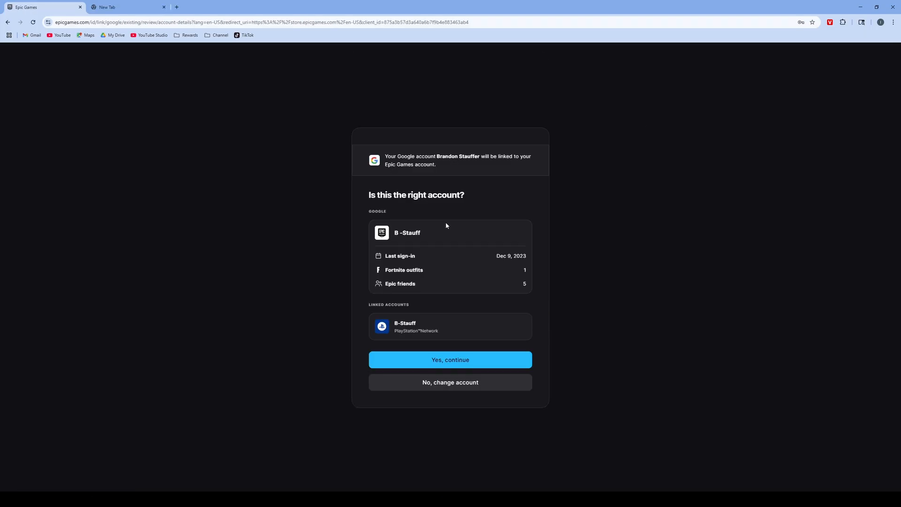
mouse_move(403, 310)
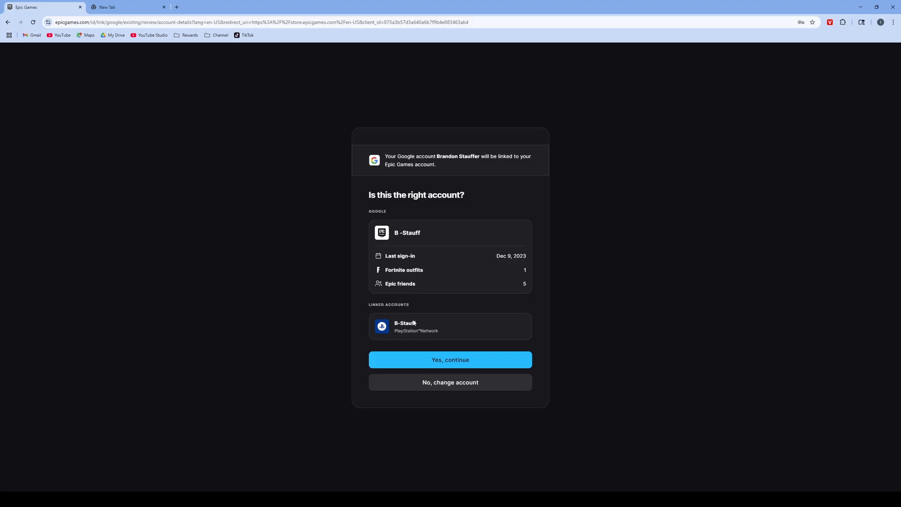
mouse_move(411, 326)
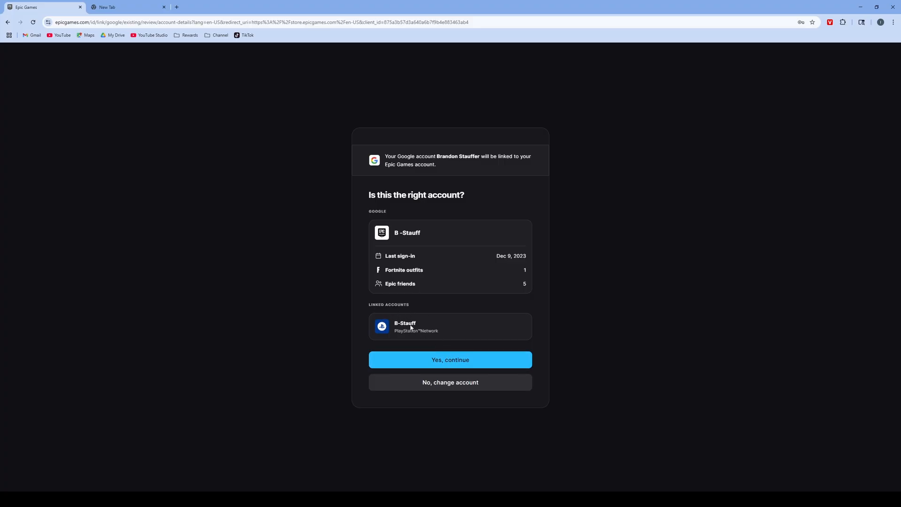
click(450, 359)
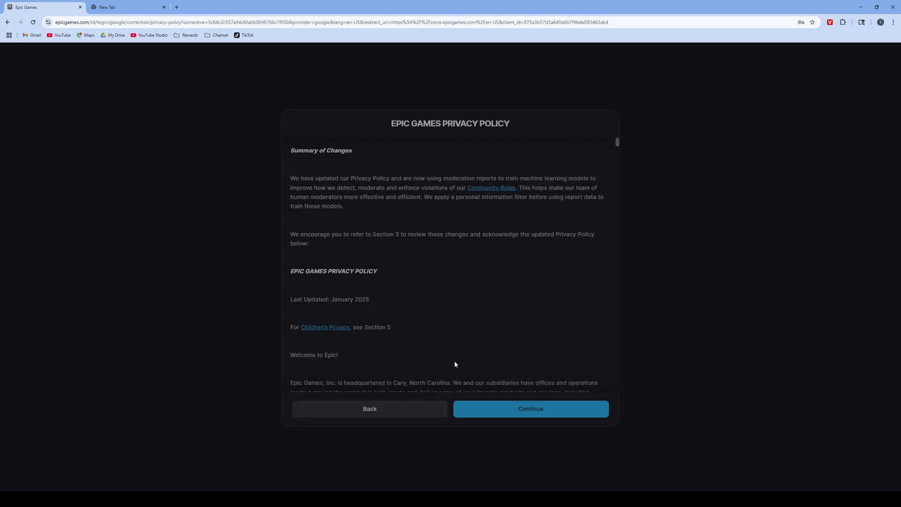
Accept the updated privacy policy and choose 'Done linking' to return signed in
click(530, 409)
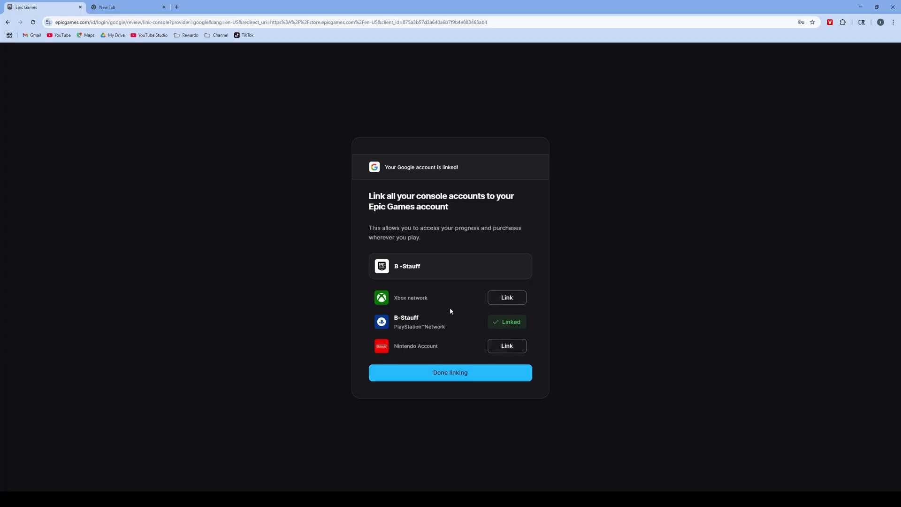
mouse_move(481, 323)
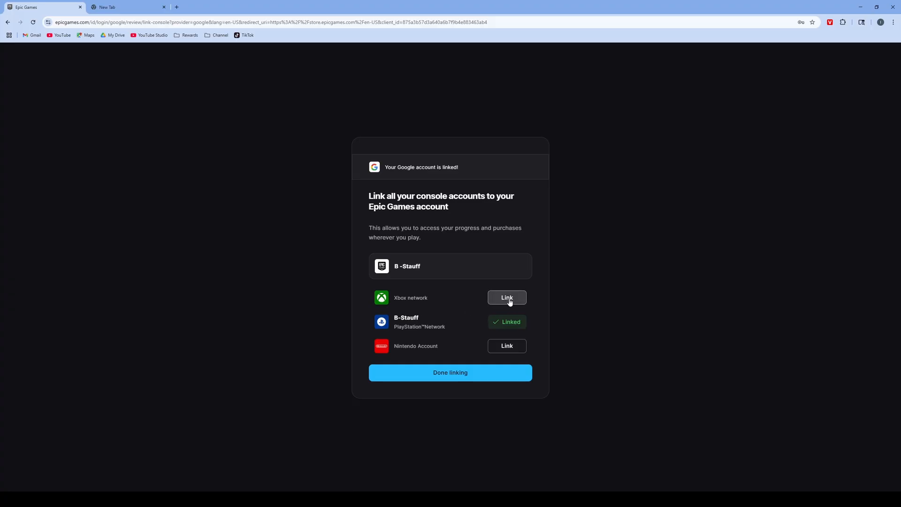
click(506, 297)
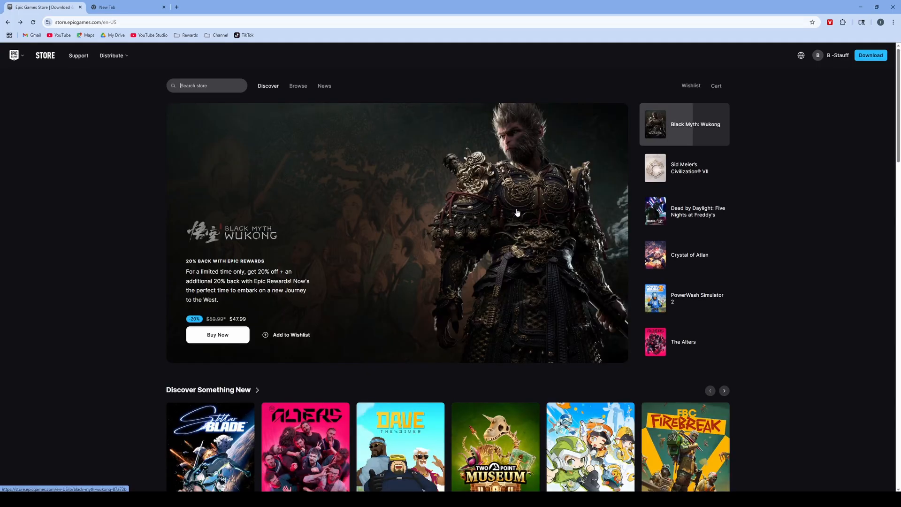
mouse_move(546, 159)
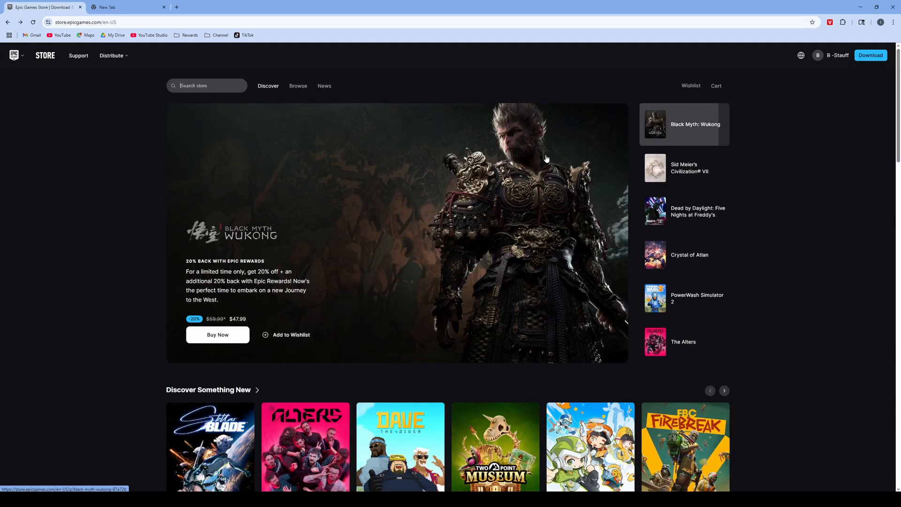
Reach the account Settings page via the display-name menu's Account option
click(684, 168)
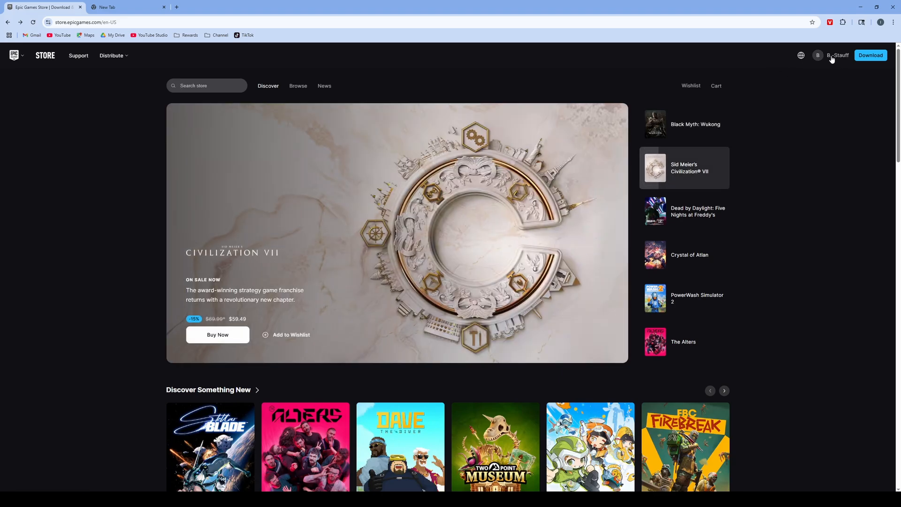
click(837, 56)
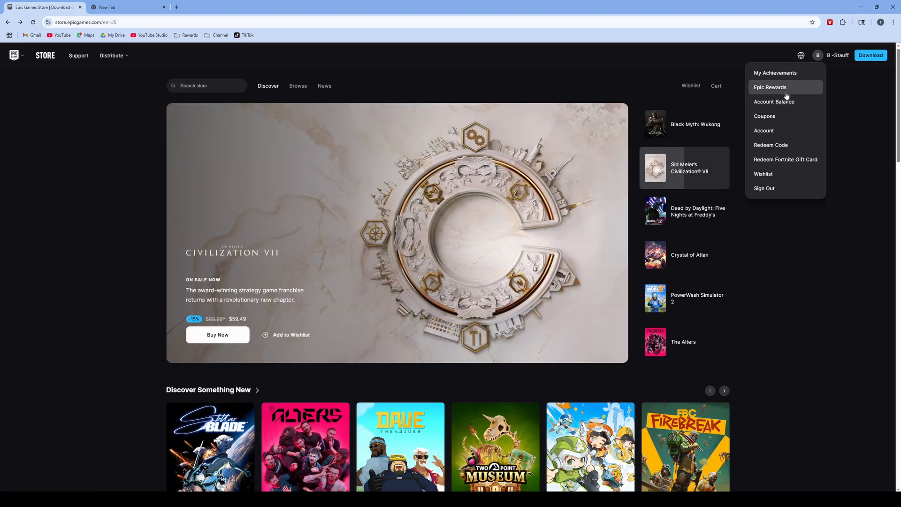
click(763, 131)
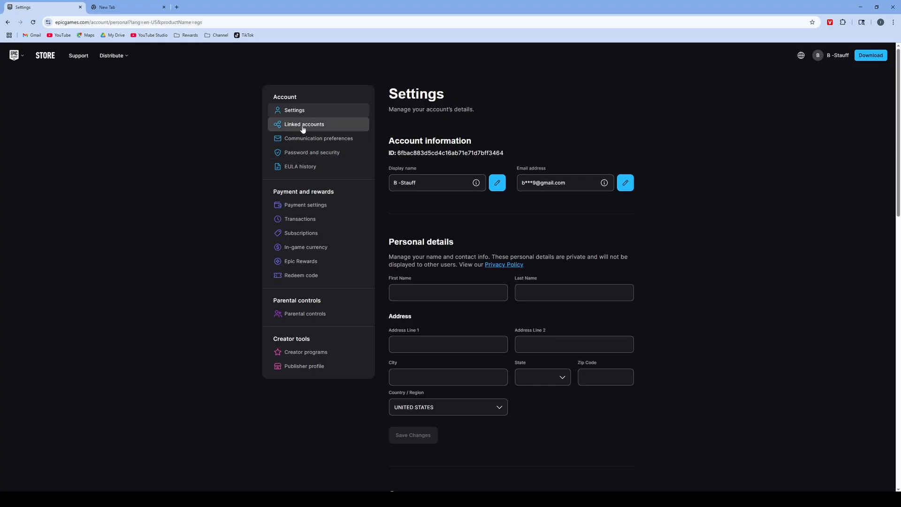
View Linked accounts (PlayStation, Google linked) and begin linking a Nintendo Account
click(304, 124)
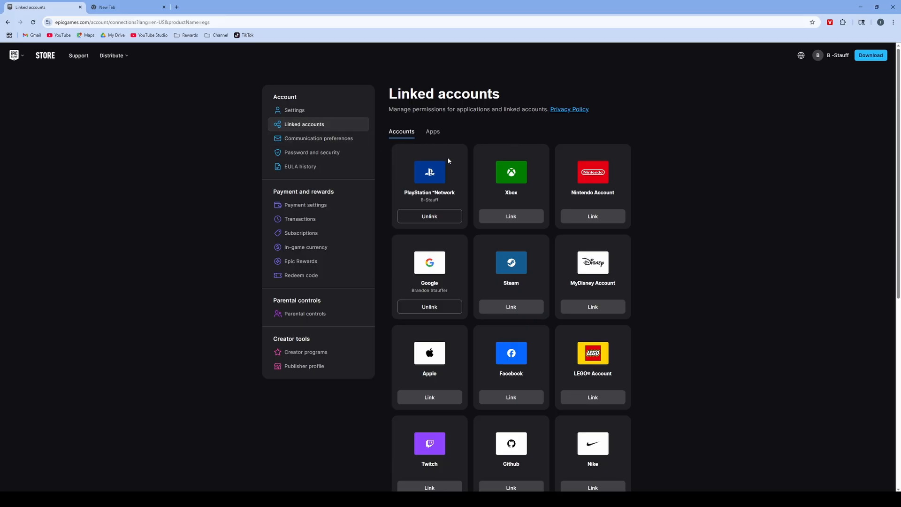
mouse_move(562, 300)
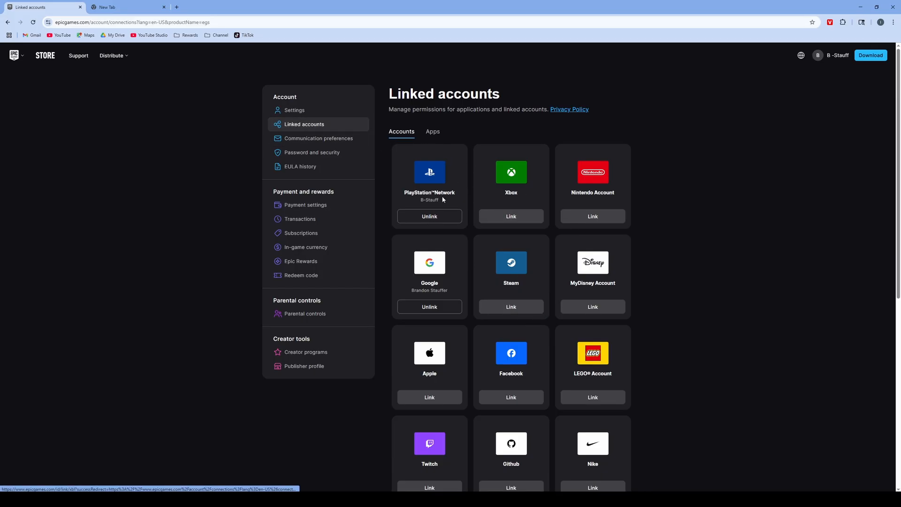
click(592, 216)
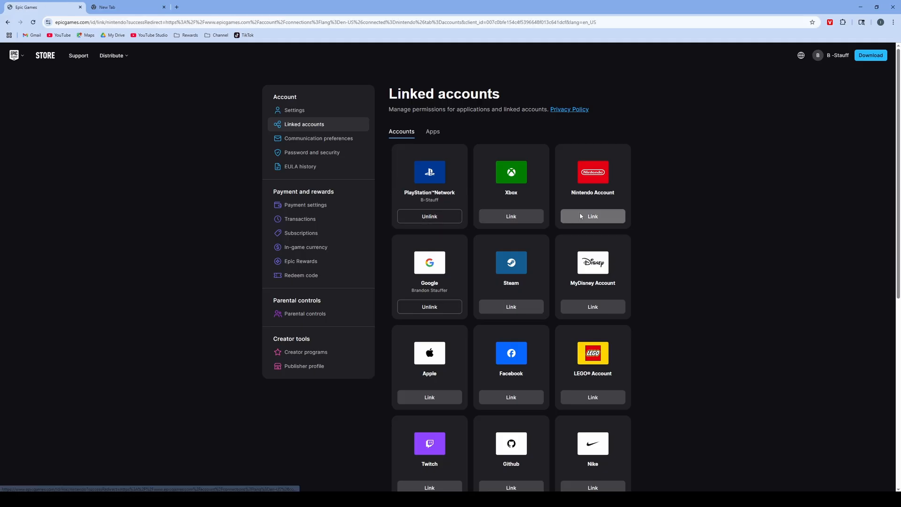
Cancel the Connect Your Nintendo Account prompt, leaving Nintendo unlinked
click(591, 216)
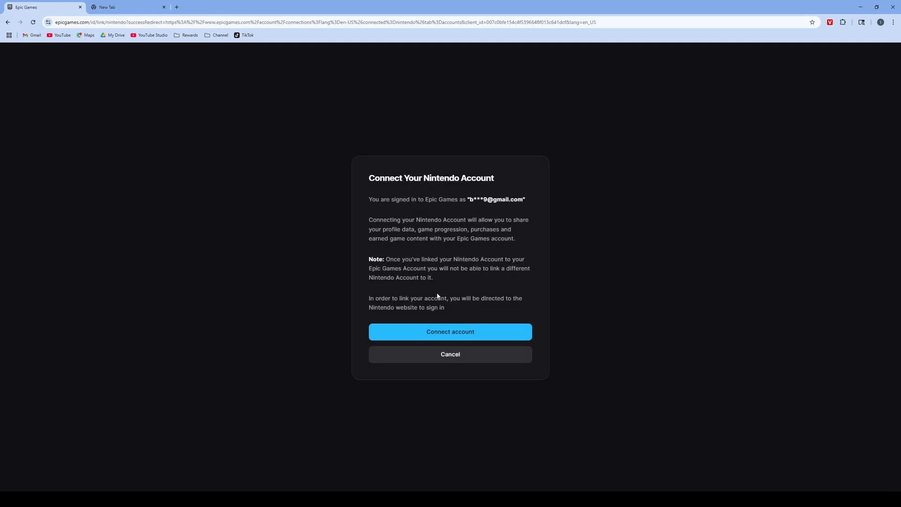
click(450, 332)
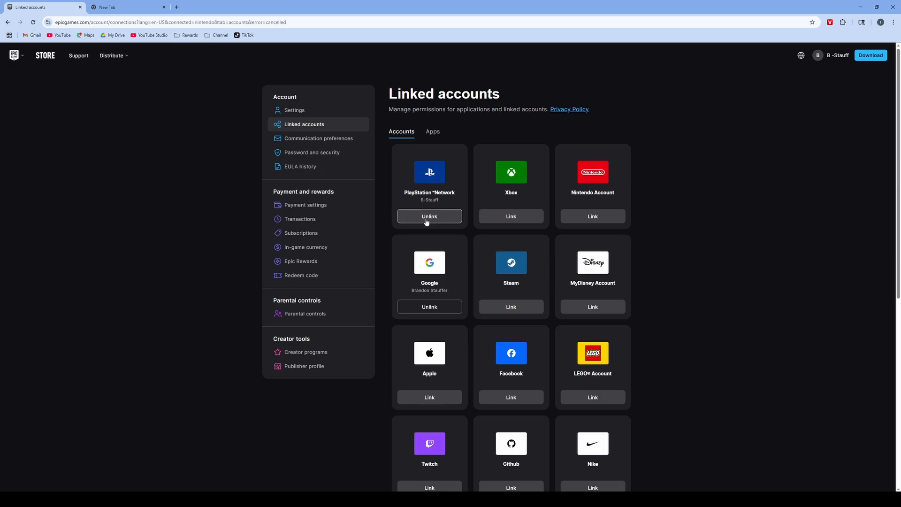
mouse_move(497, 192)
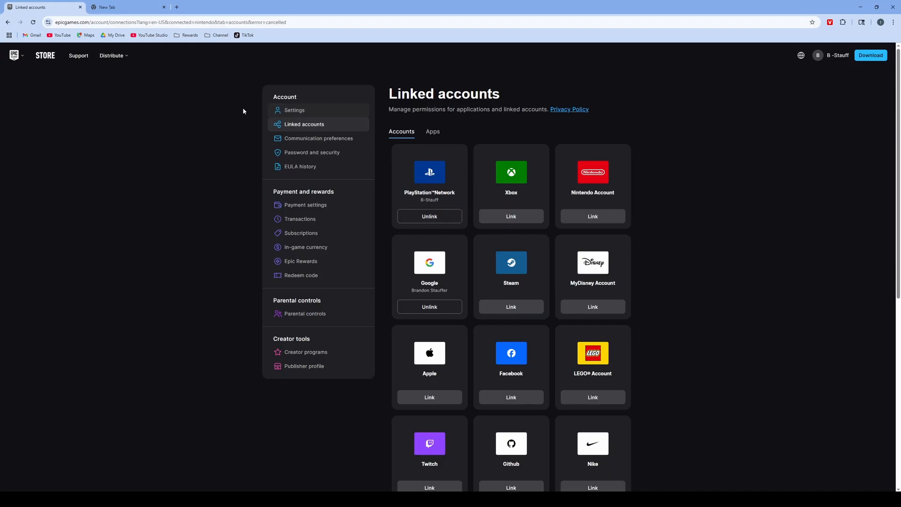
mouse_move(212, 118)
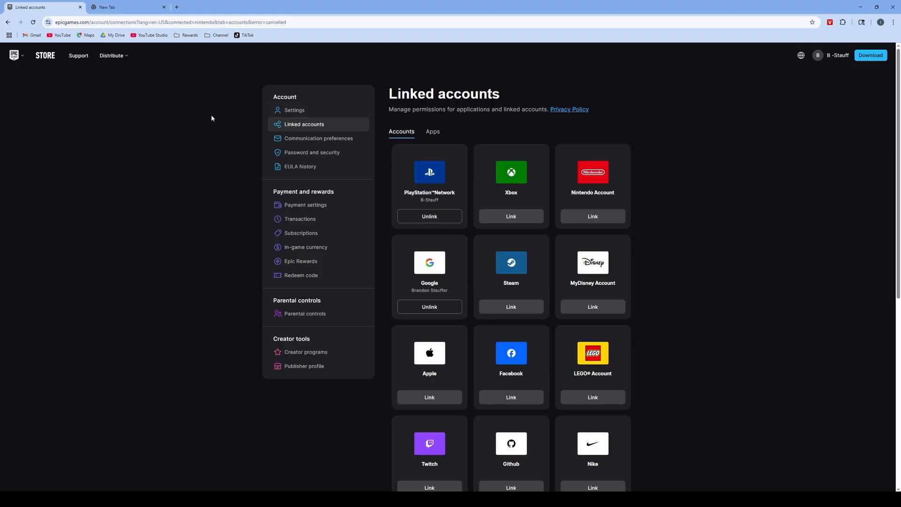